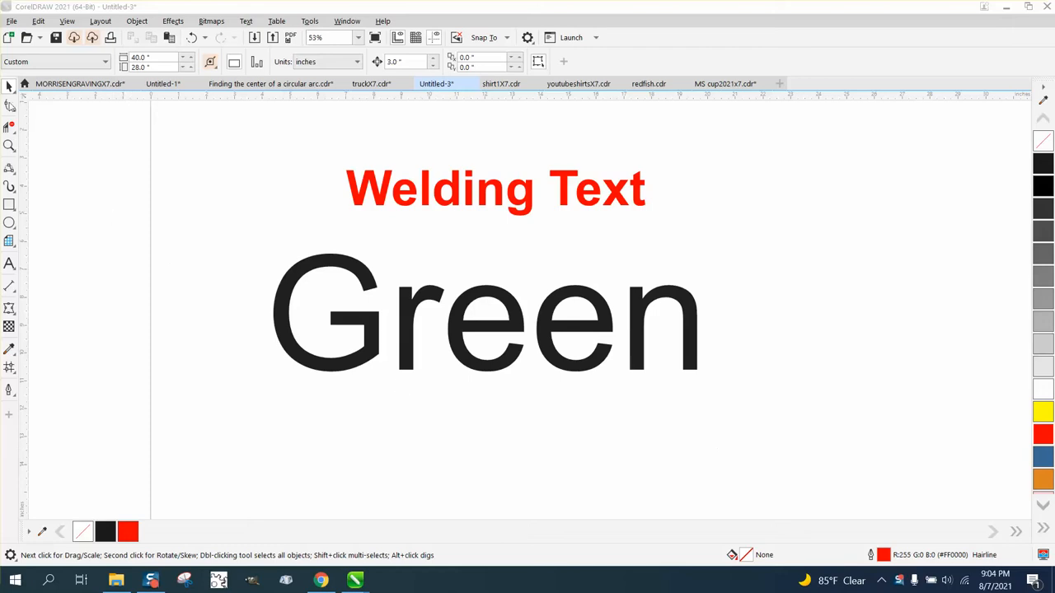
- Fill 'Green' bright green, then switch it to no fill with a thin red hairline outline
{"action": "left_click", "coordinate": [485, 313]}
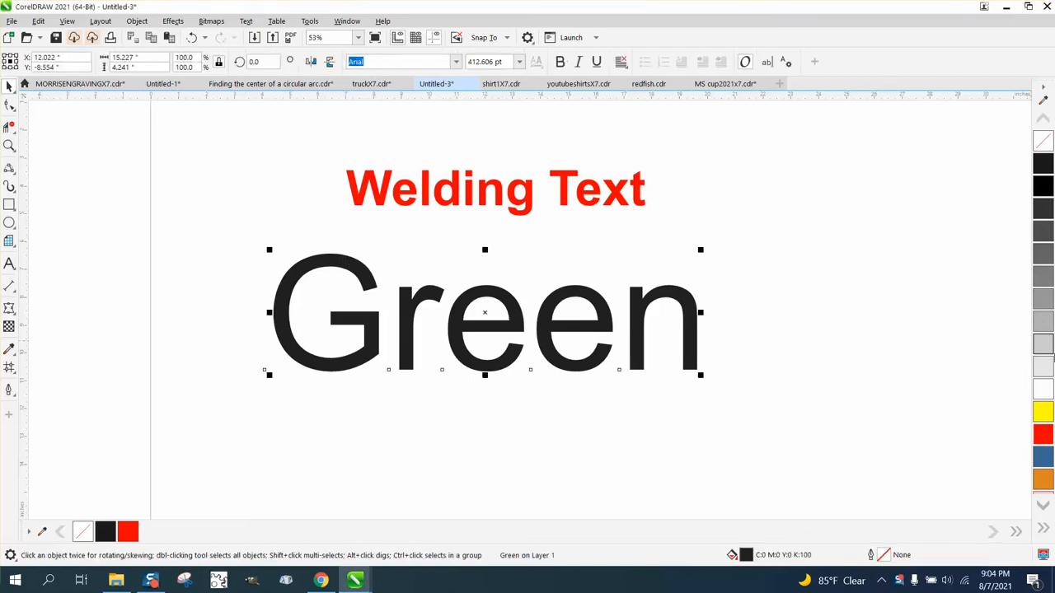
{"action": "left_click", "coordinate": [1042, 508]}
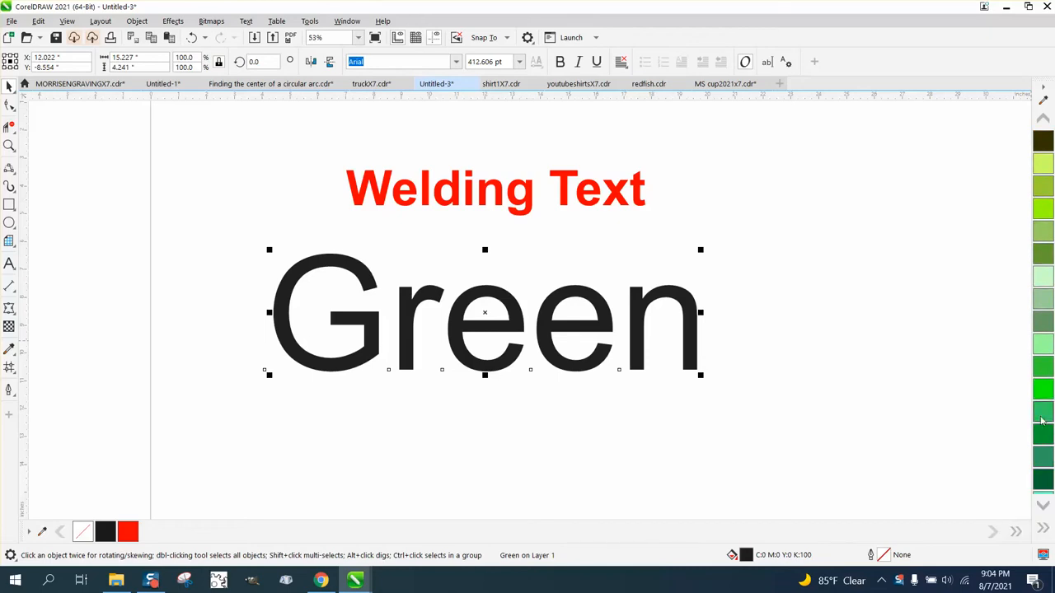
{"action": "left_click", "coordinate": [1042, 412]}
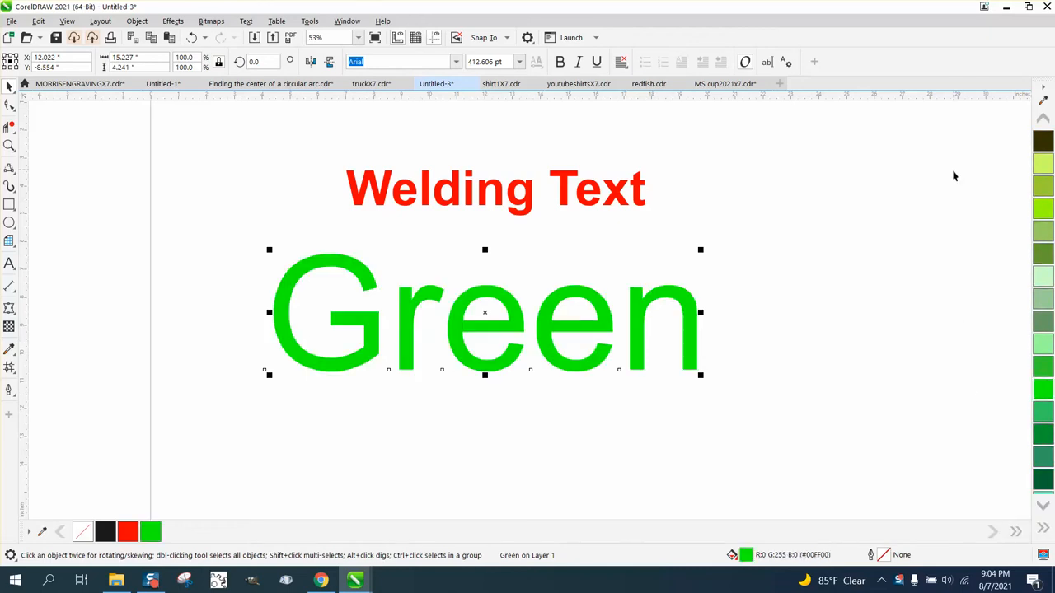
{"action": "mouse_move", "coordinate": [353, 195]}
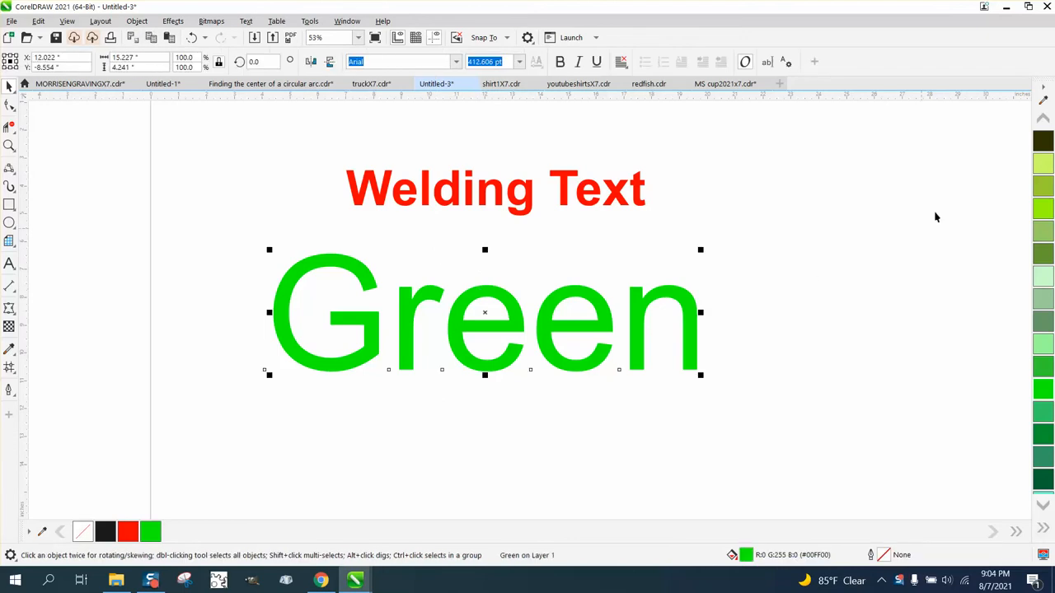
{"action": "left_click", "coordinate": [1043, 120]}
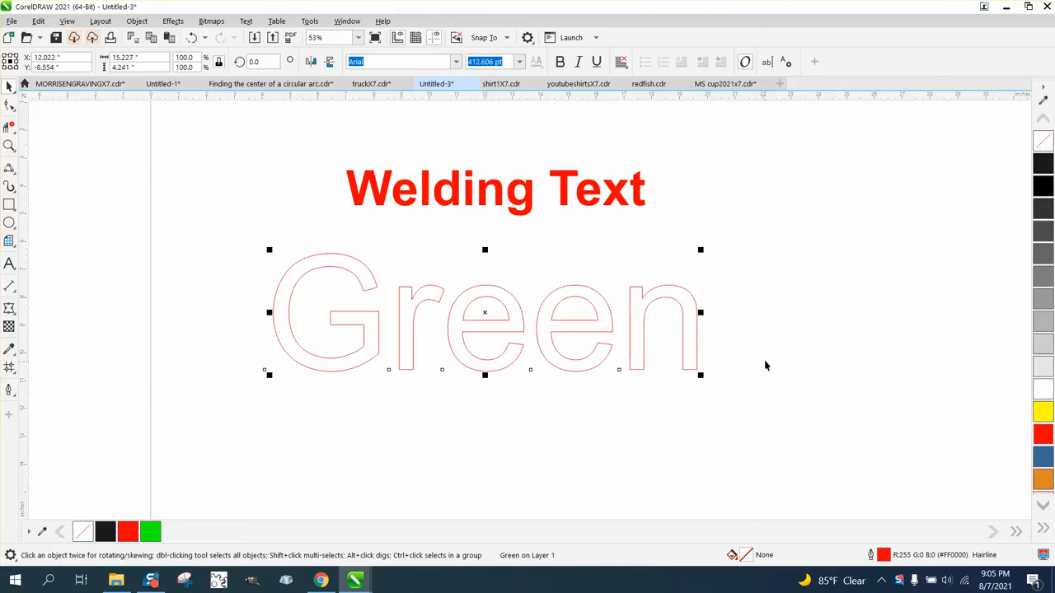
{"action": "mouse_move", "coordinate": [312, 222]}
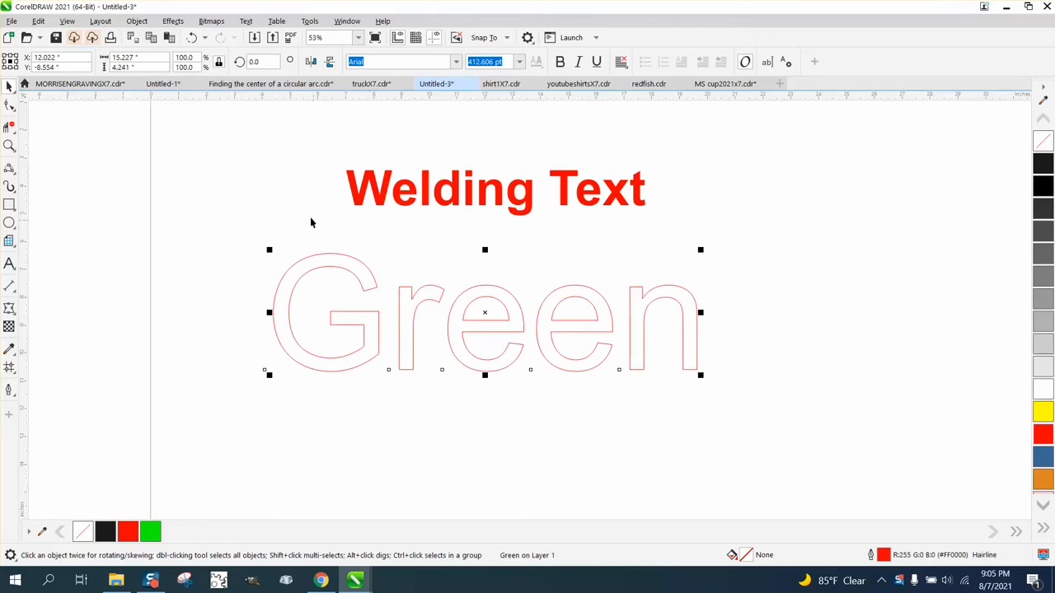
{"action": "mouse_move", "coordinate": [310, 231]}
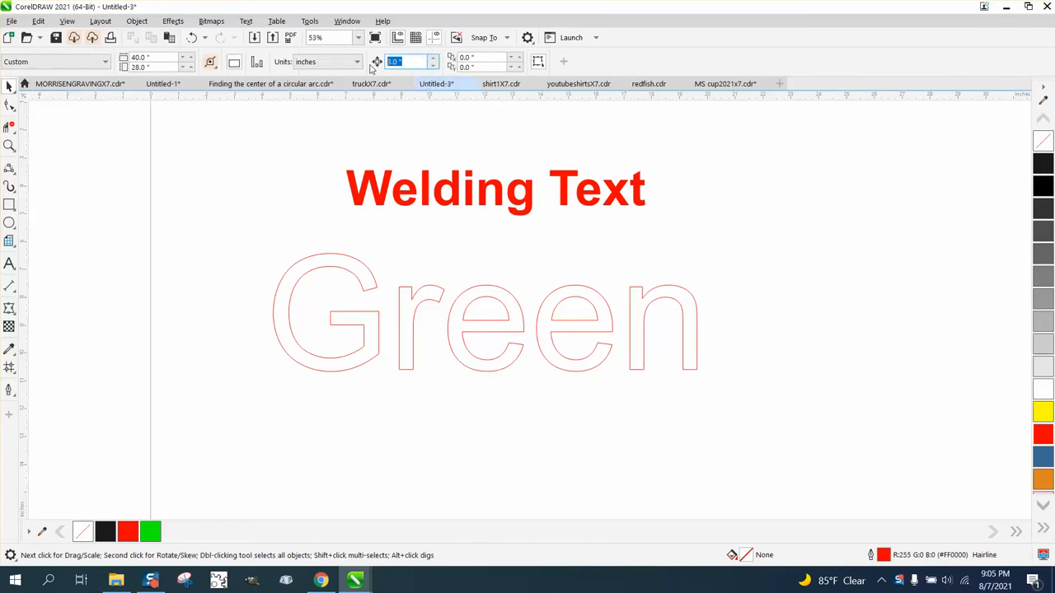
- Set the nudge distance to 5 and push the separated letters leftward until they overlap
{"action": "type", "text": "5"}
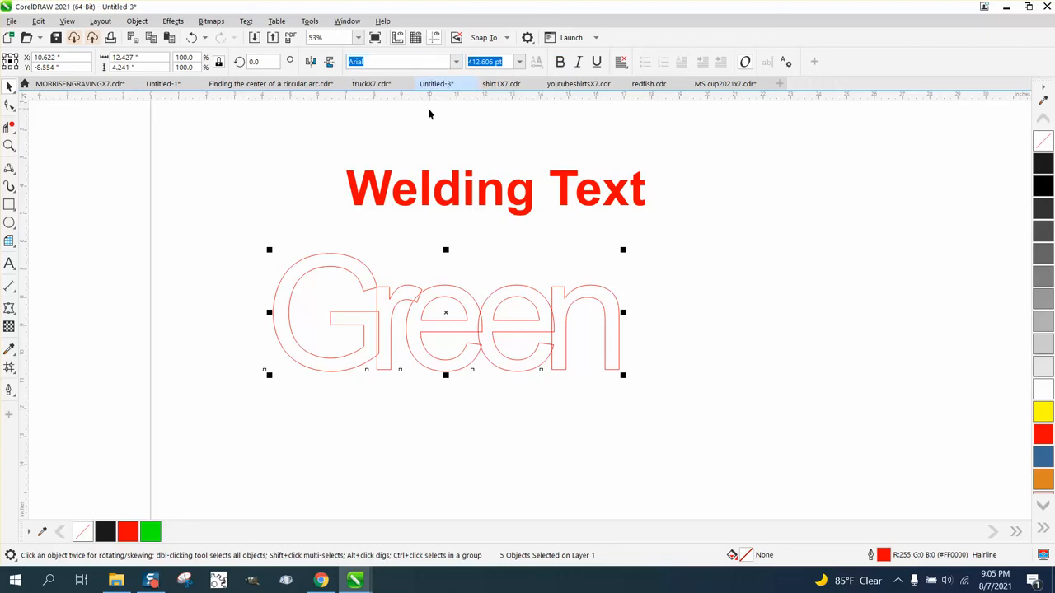
{"action": "mouse_move", "coordinate": [475, 304]}
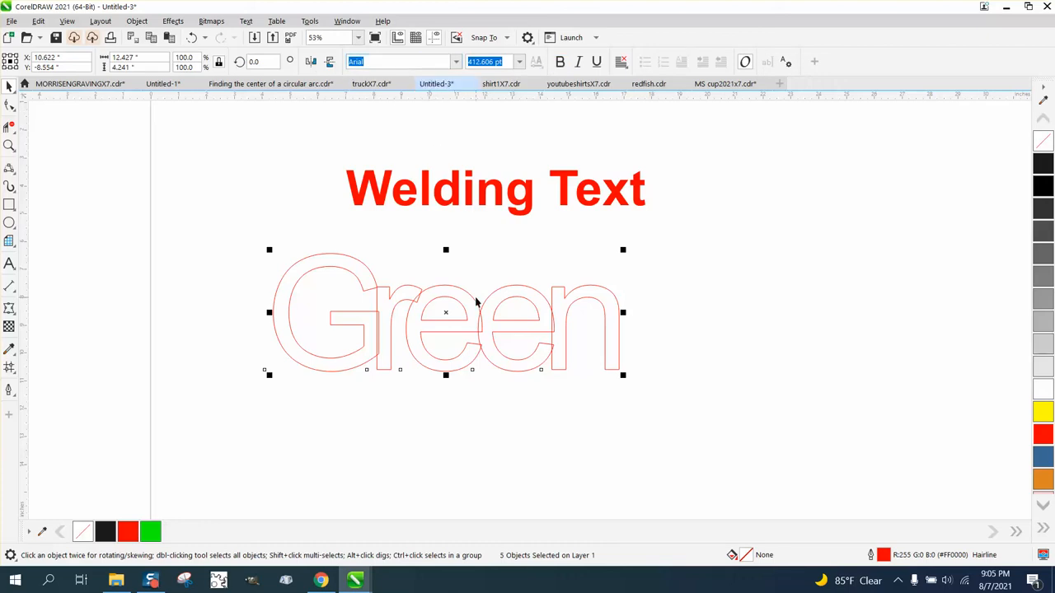
- Weld the five overlapping 'Green' letters into a single curve via Object > Shaping
{"action": "left_click", "coordinate": [136, 20]}
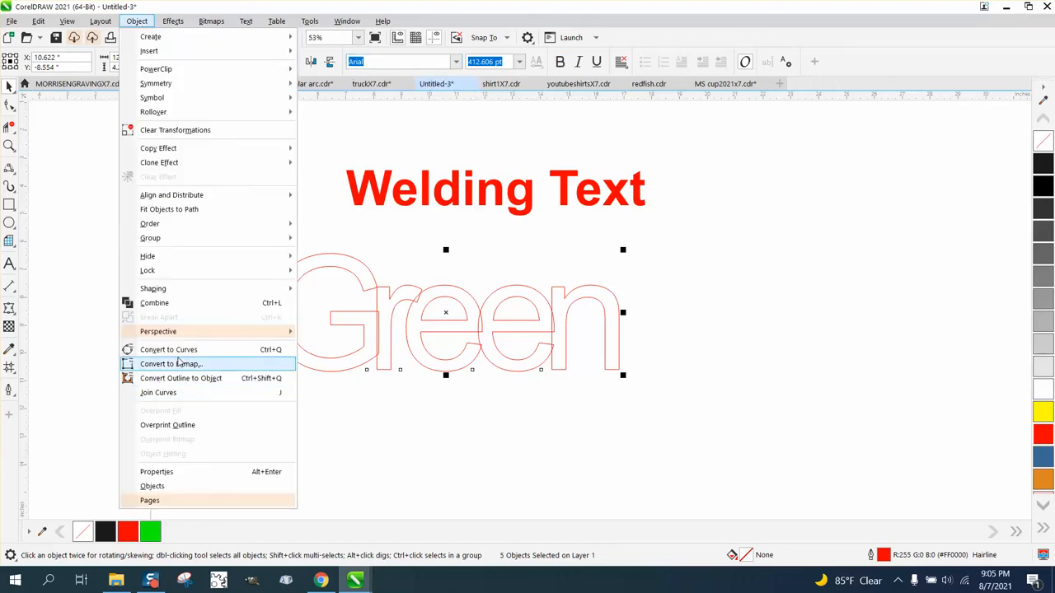
{"action": "left_click", "coordinate": [168, 349]}
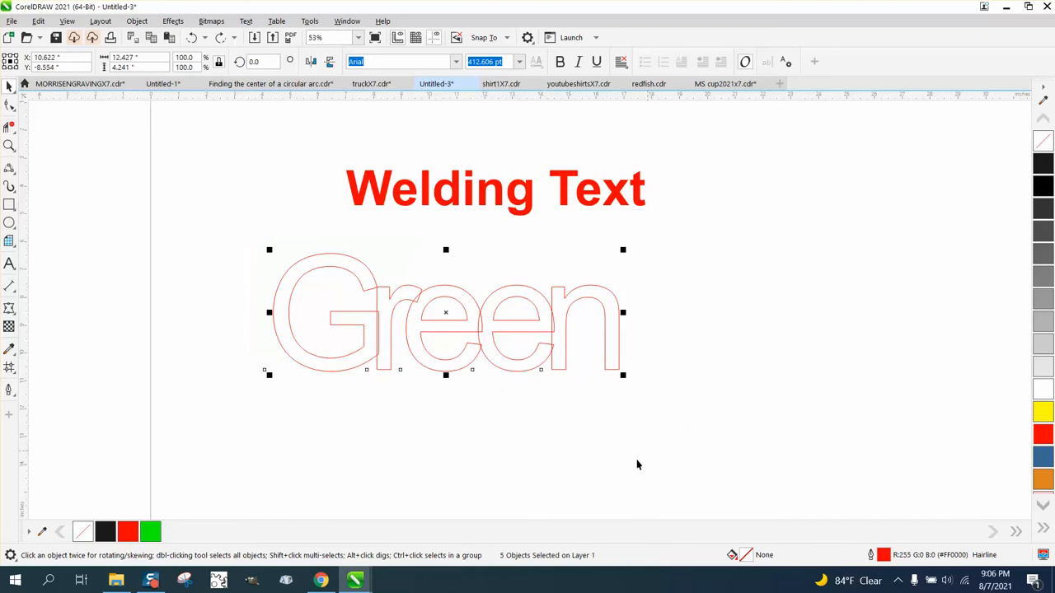
{"action": "mouse_move", "coordinate": [171, 72]}
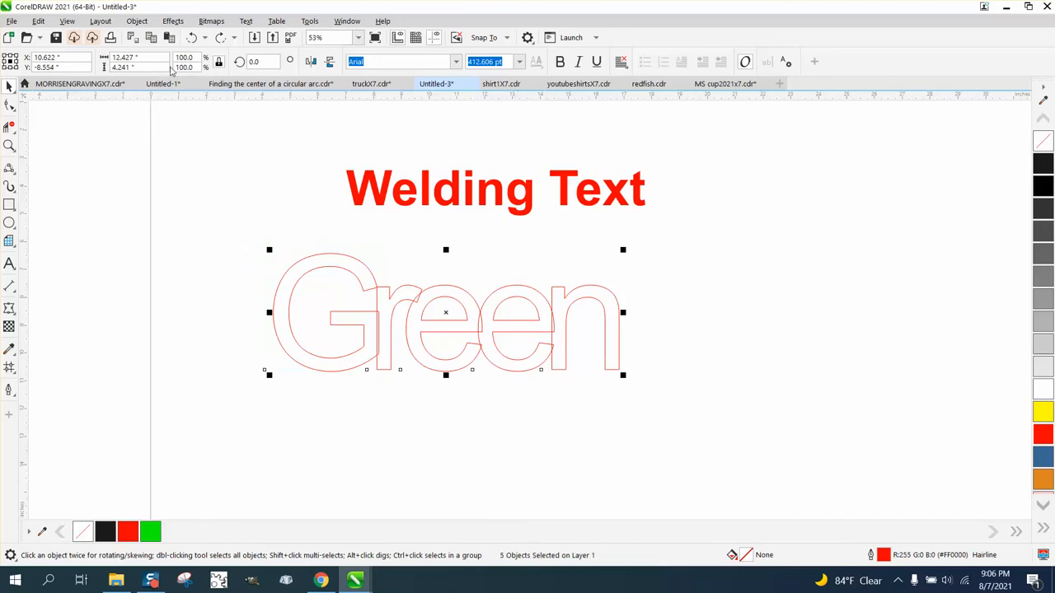
{"action": "left_click", "coordinate": [137, 20]}
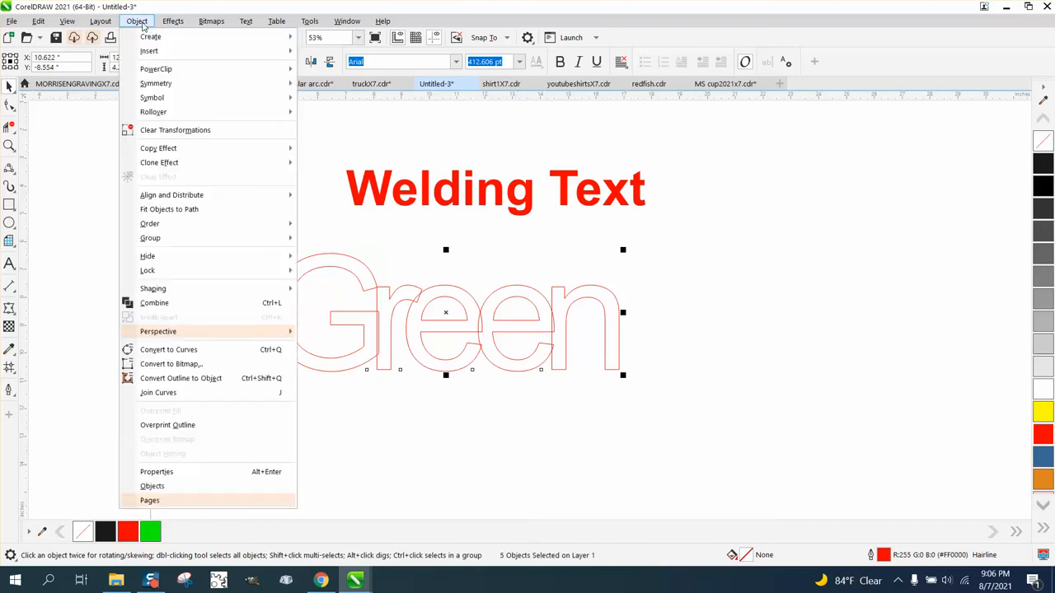
{"action": "mouse_move", "coordinate": [152, 289]}
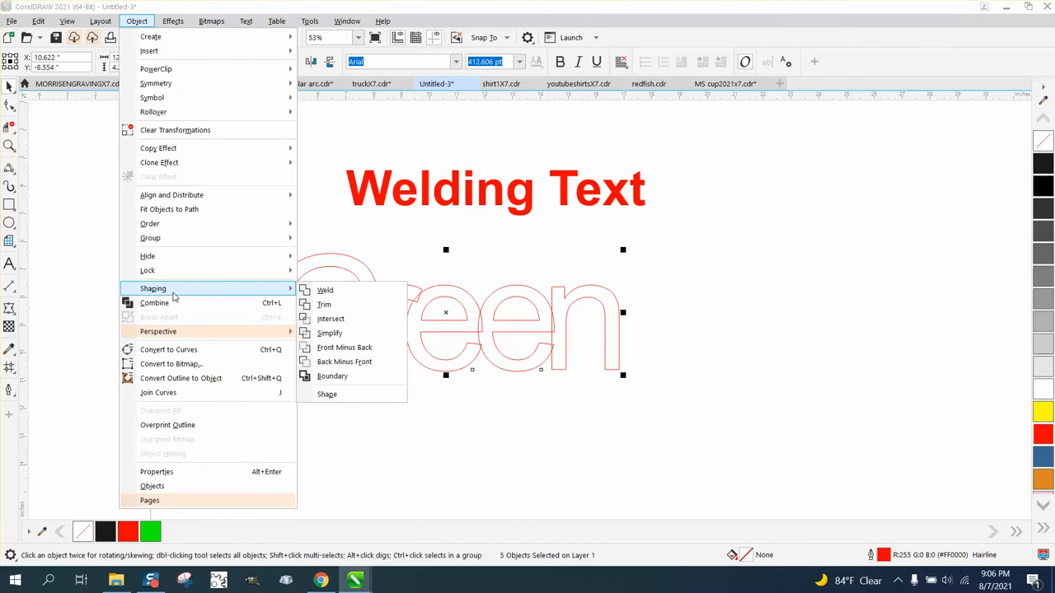
{"action": "mouse_move", "coordinate": [325, 291]}
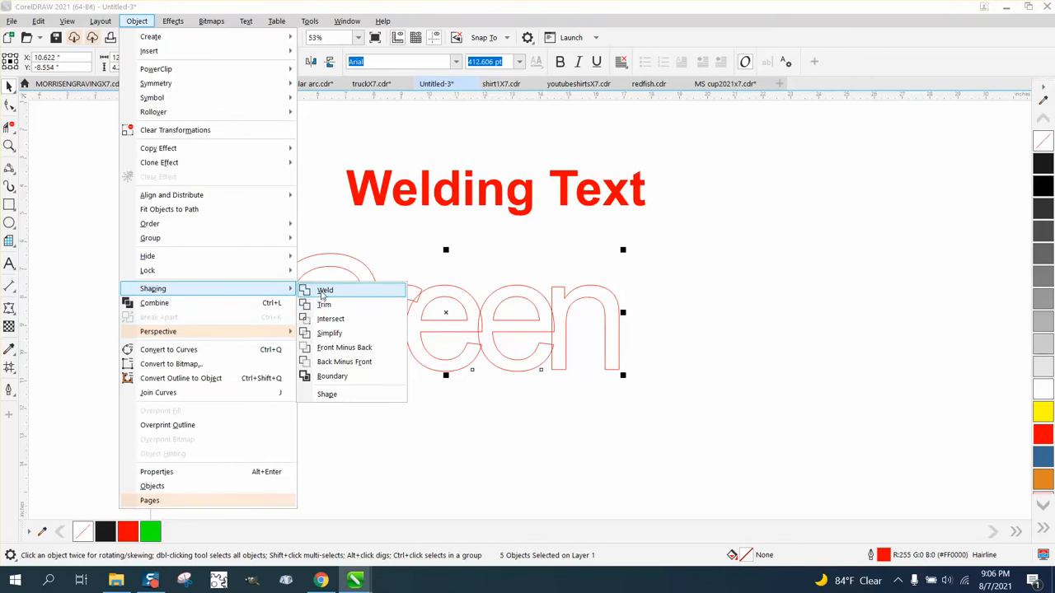
{"action": "left_click", "coordinate": [325, 290]}
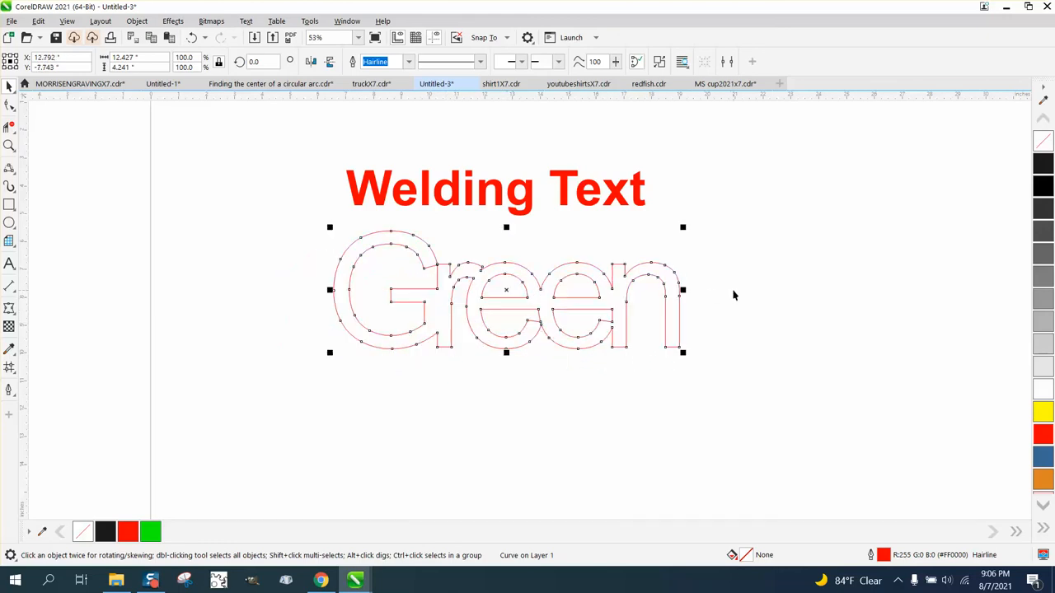
{"action": "mouse_move", "coordinate": [459, 260]}
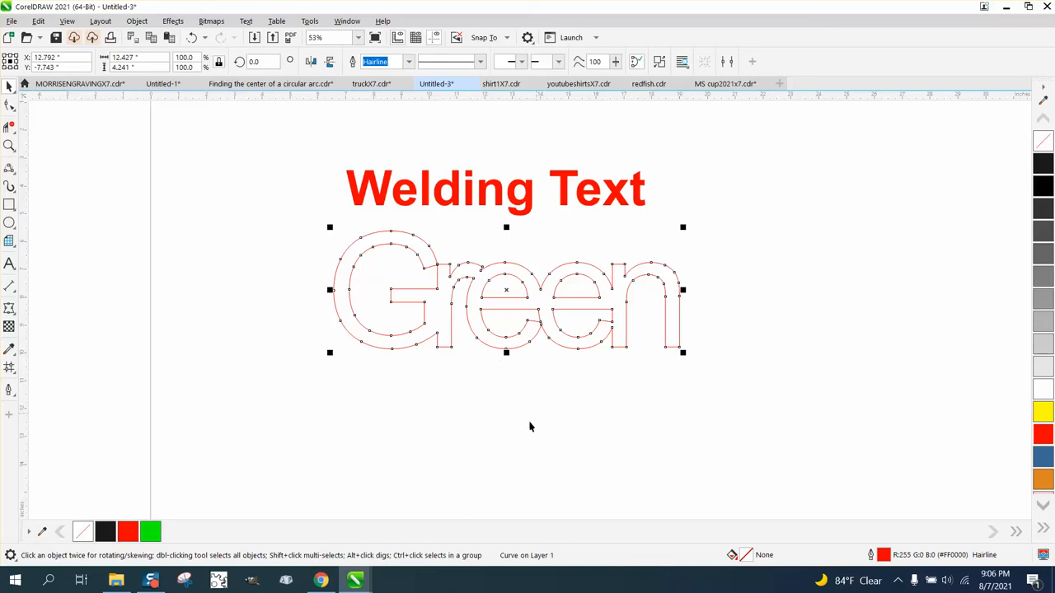
{"action": "mouse_move", "coordinate": [450, 386]}
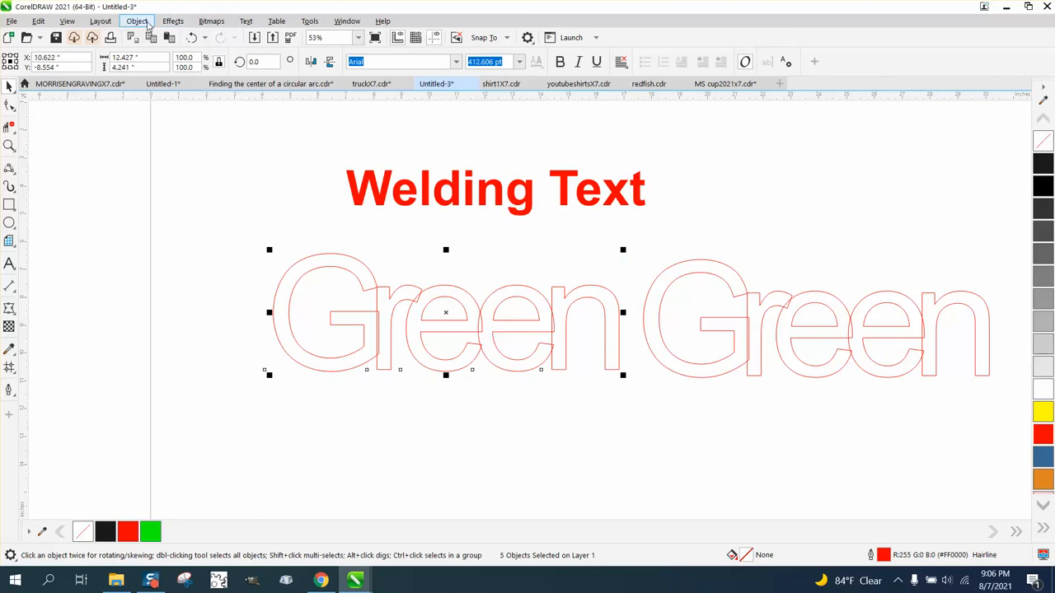
- Re-weld the left letter set, leaving an unwelded duplicate of the letters to its right
{"action": "left_click", "coordinate": [137, 19]}
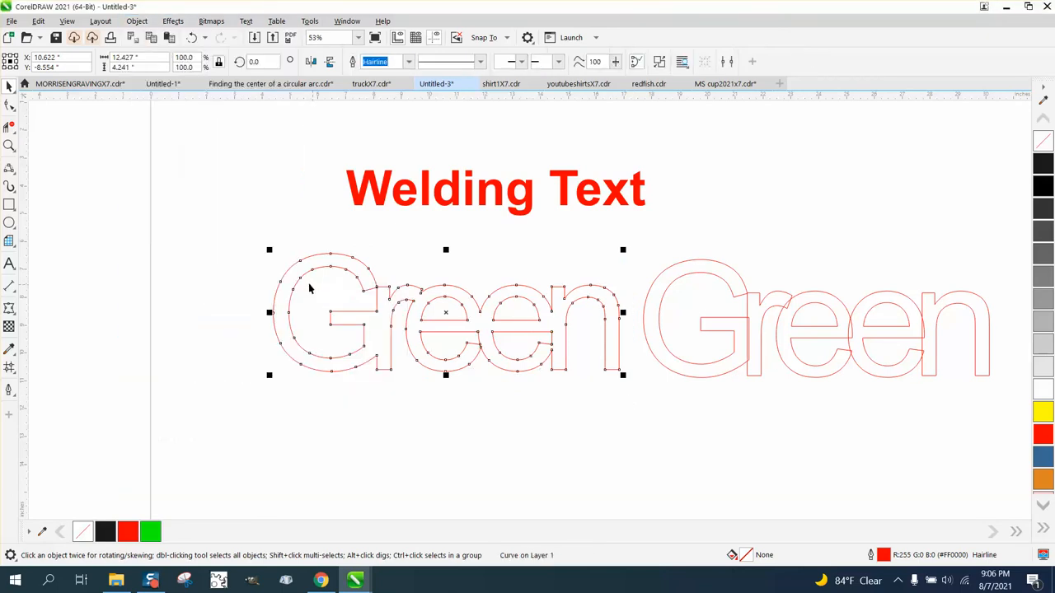
{"action": "mouse_move", "coordinate": [798, 310]}
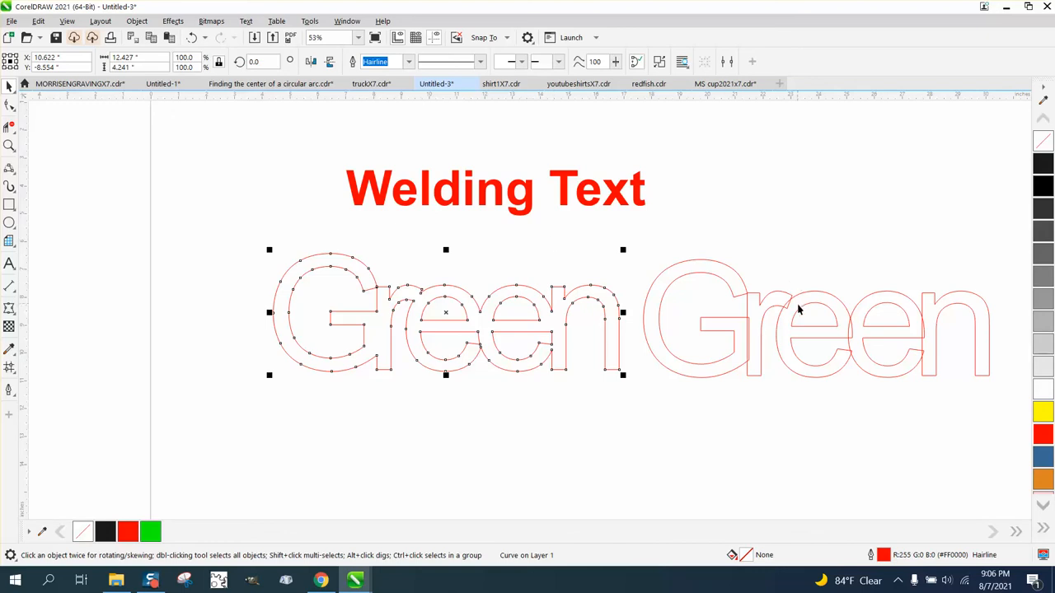
{"action": "left_click", "coordinate": [635, 376]}
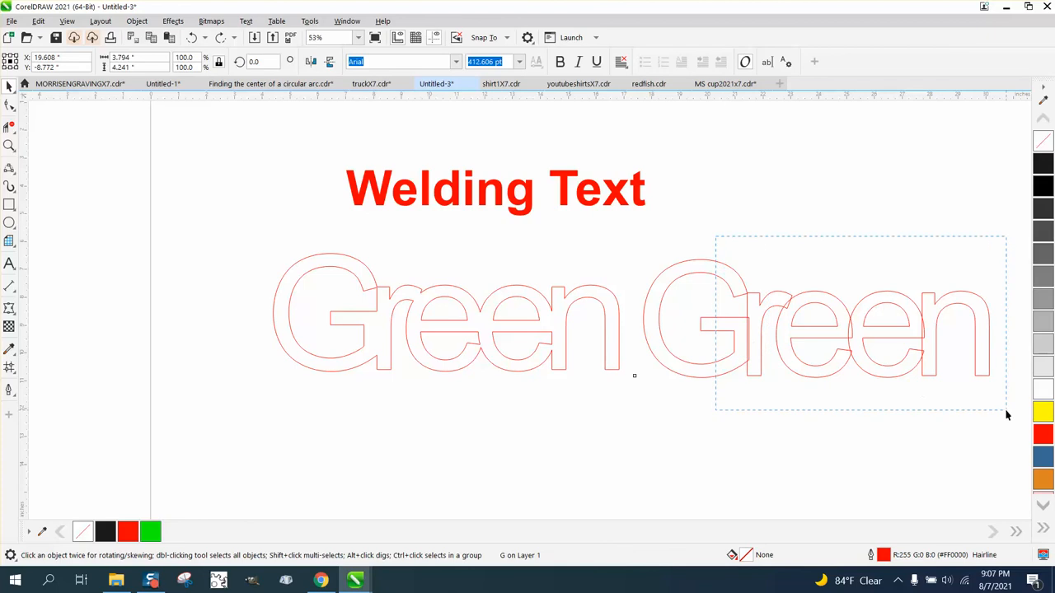
- Convert the right-hand copy to UPPERCASE so it reads 'GREEN'
{"action": "left_click", "coordinate": [246, 20]}
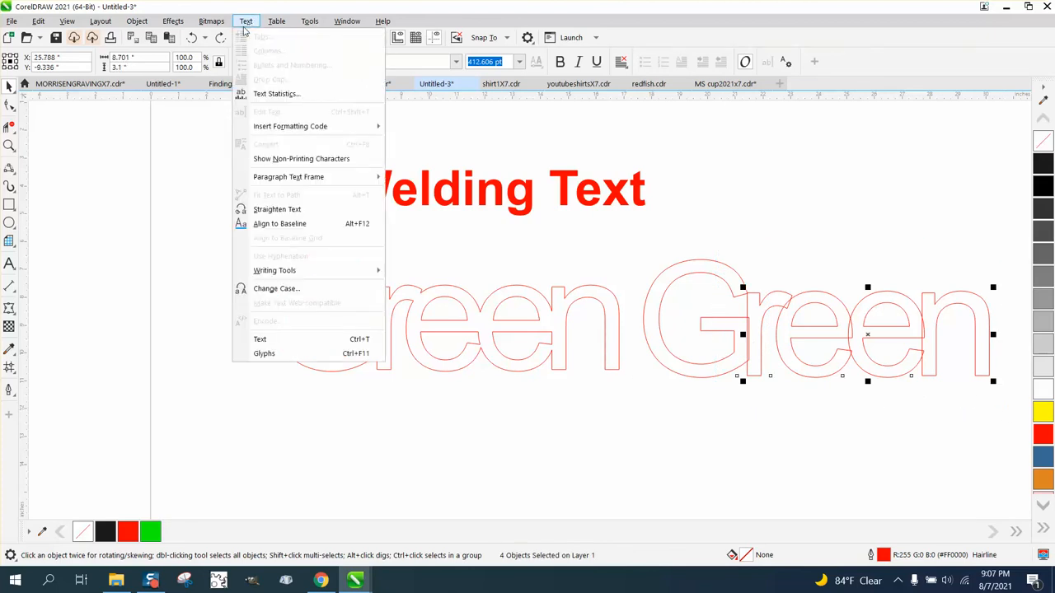
{"action": "mouse_move", "coordinate": [277, 289]}
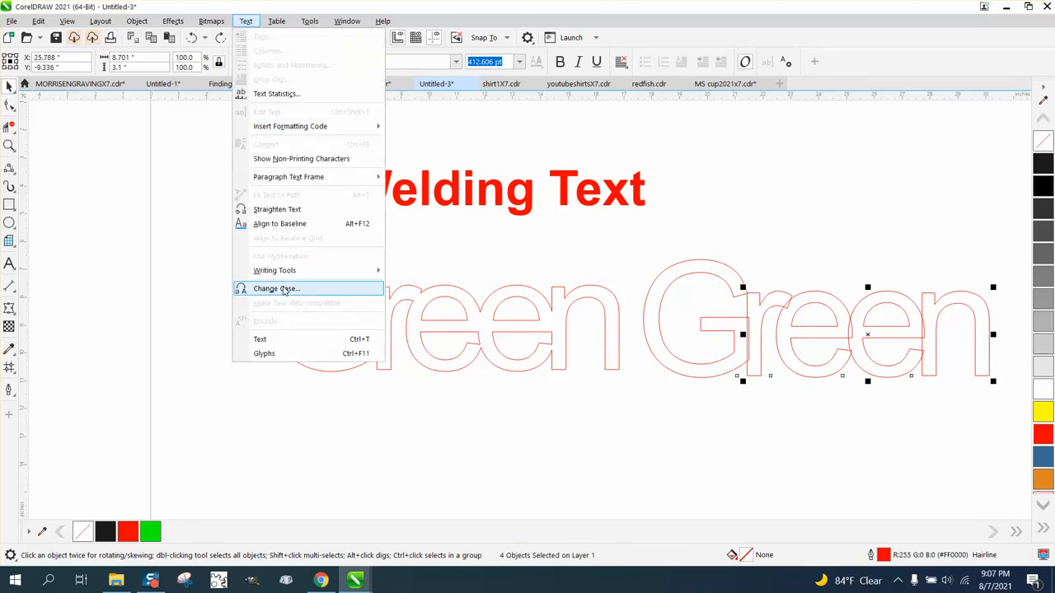
{"action": "left_click", "coordinate": [277, 288]}
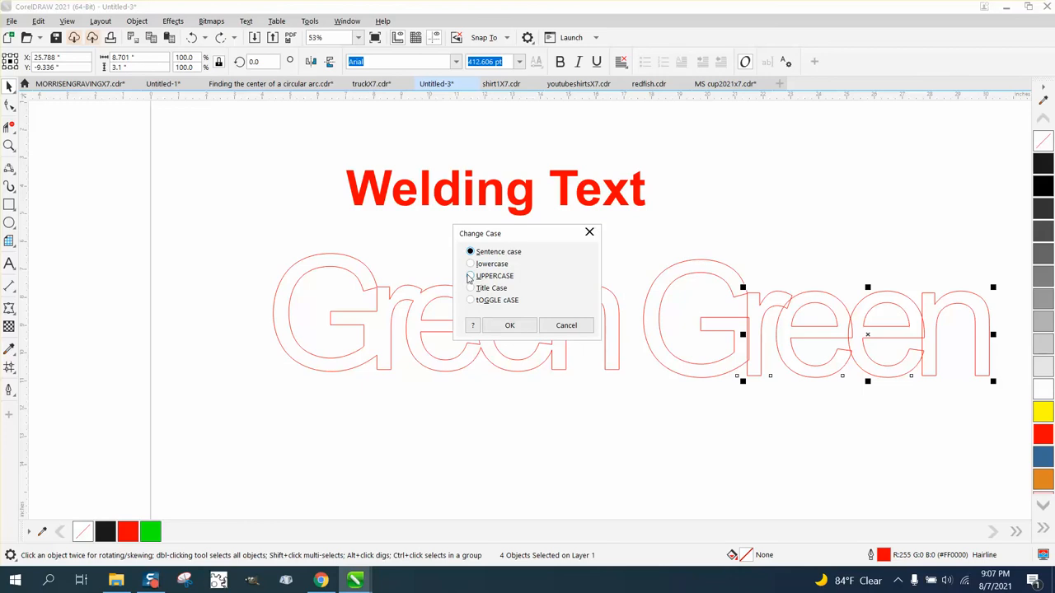
{"action": "left_click", "coordinate": [510, 325]}
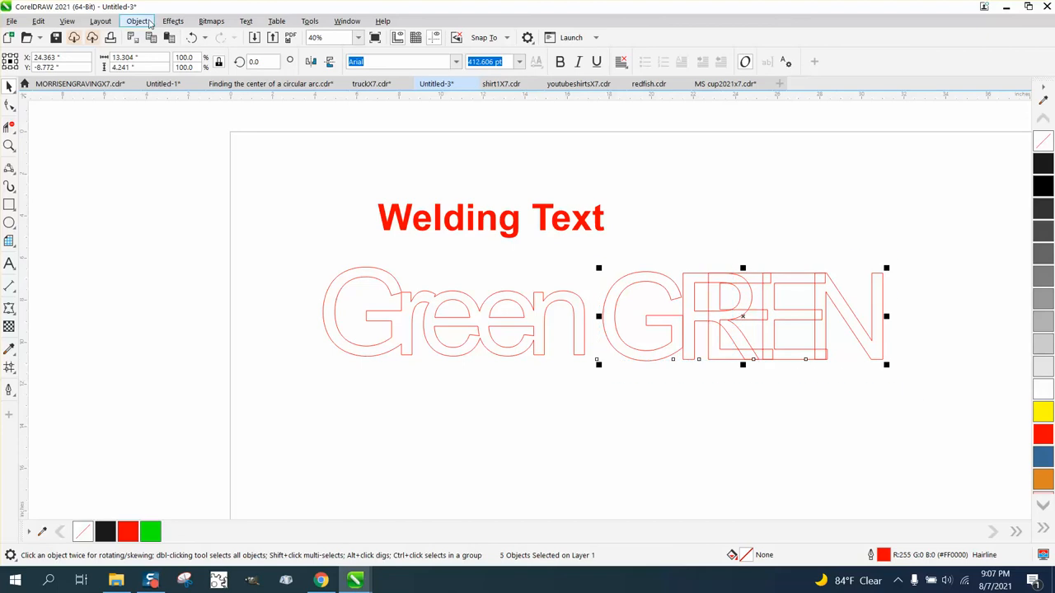
- Bring up the Object > Shaping commands for the selected uppercase GREEN letters
{"action": "left_click", "coordinate": [138, 20]}
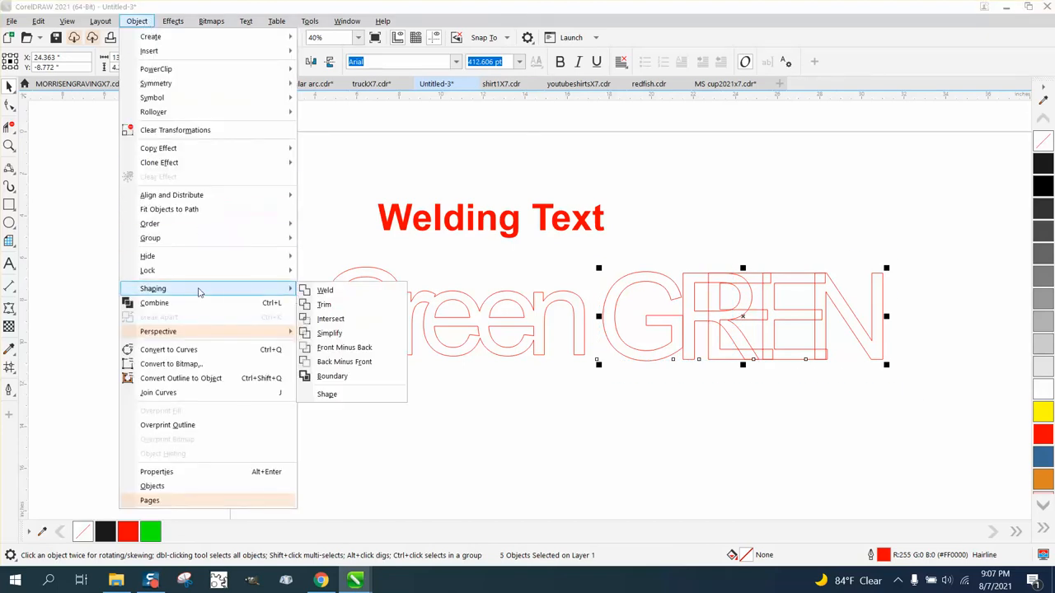